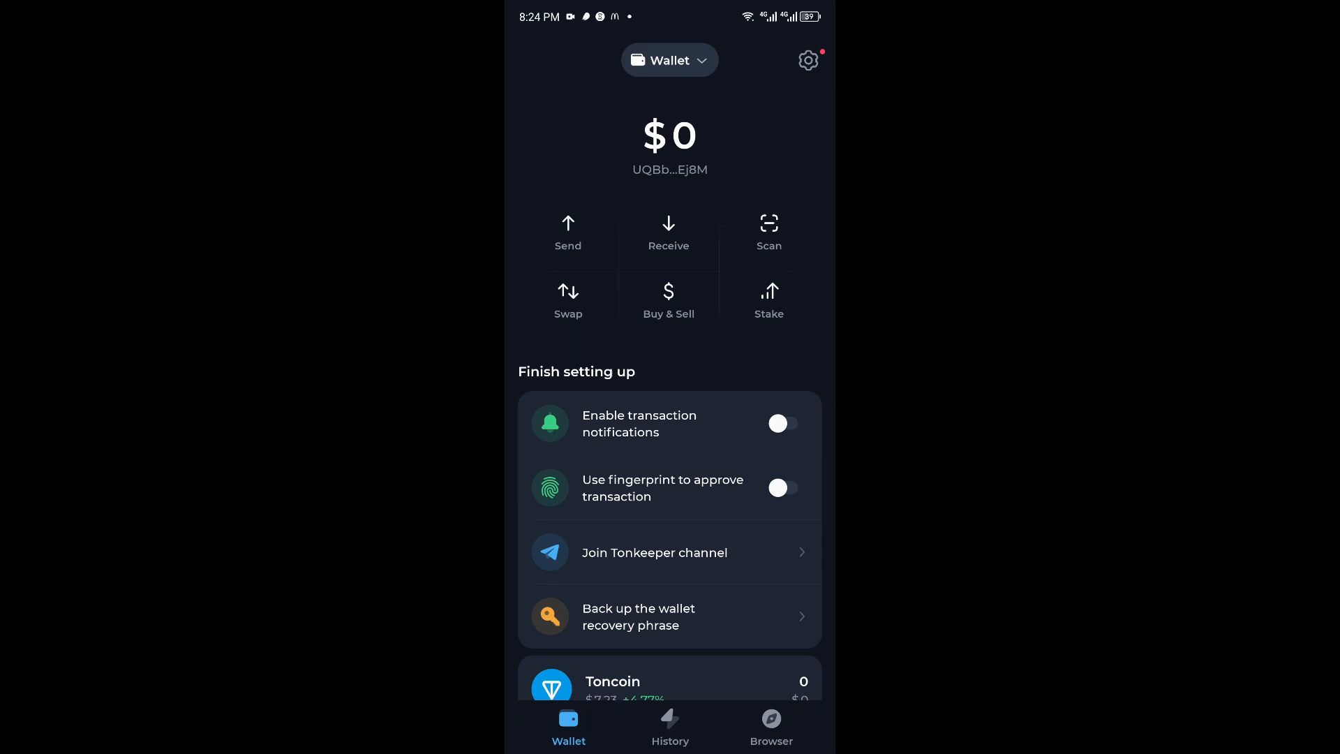
# - Open Swap with TON as the send token and bring up the receive-token list
pyautogui.click(568, 300)
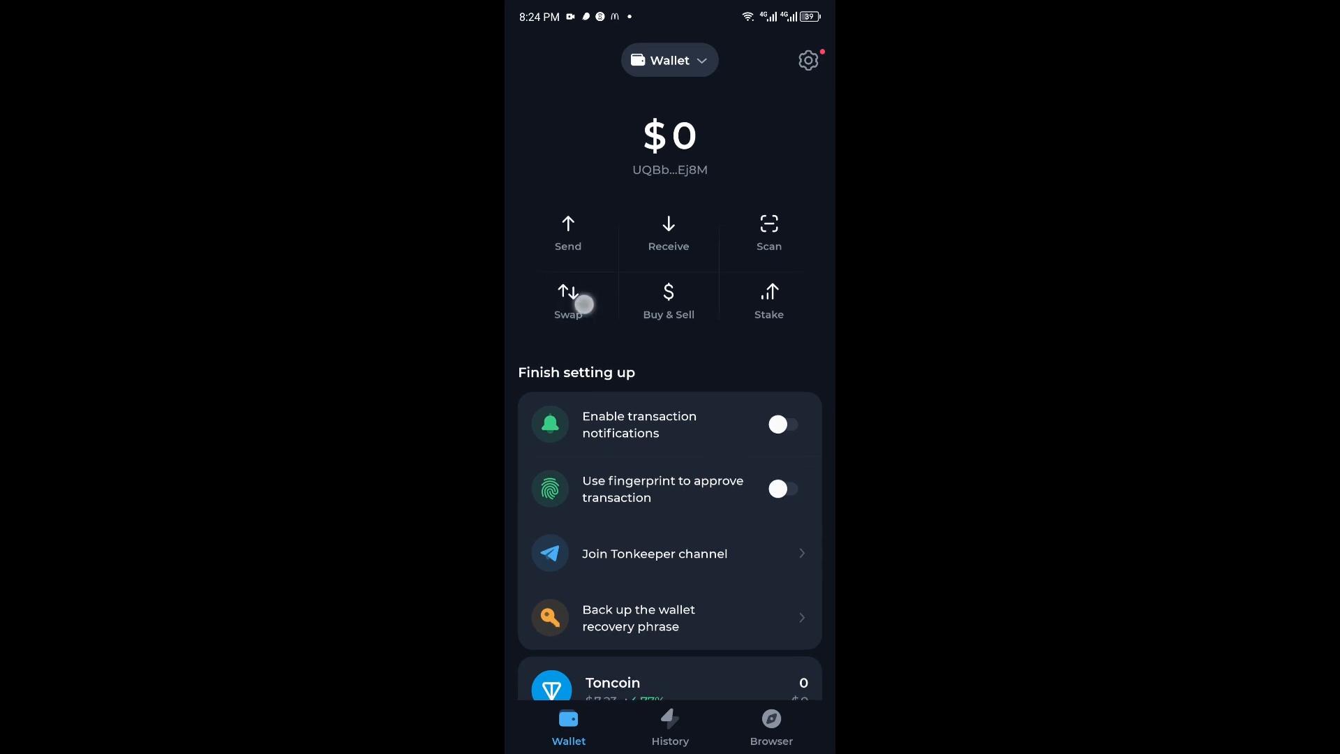
pyautogui.click(567, 301)
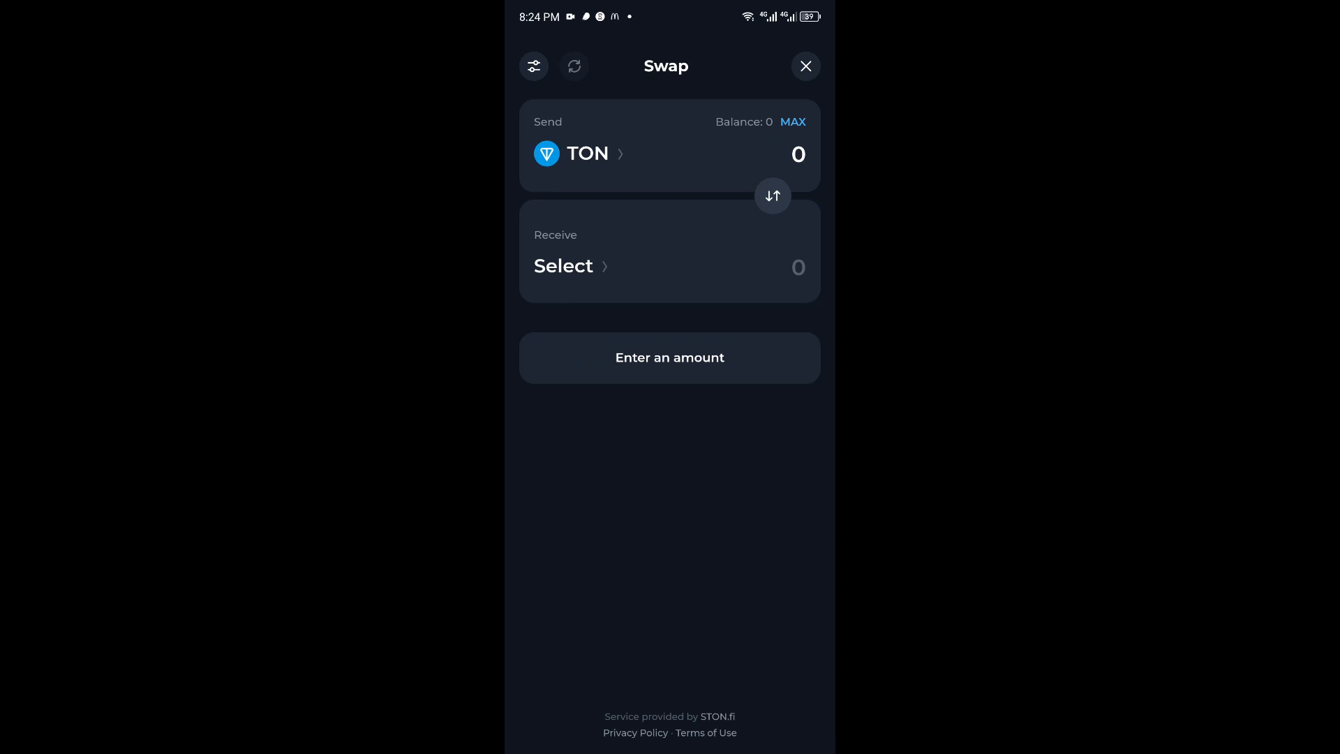
pyautogui.click(562, 266)
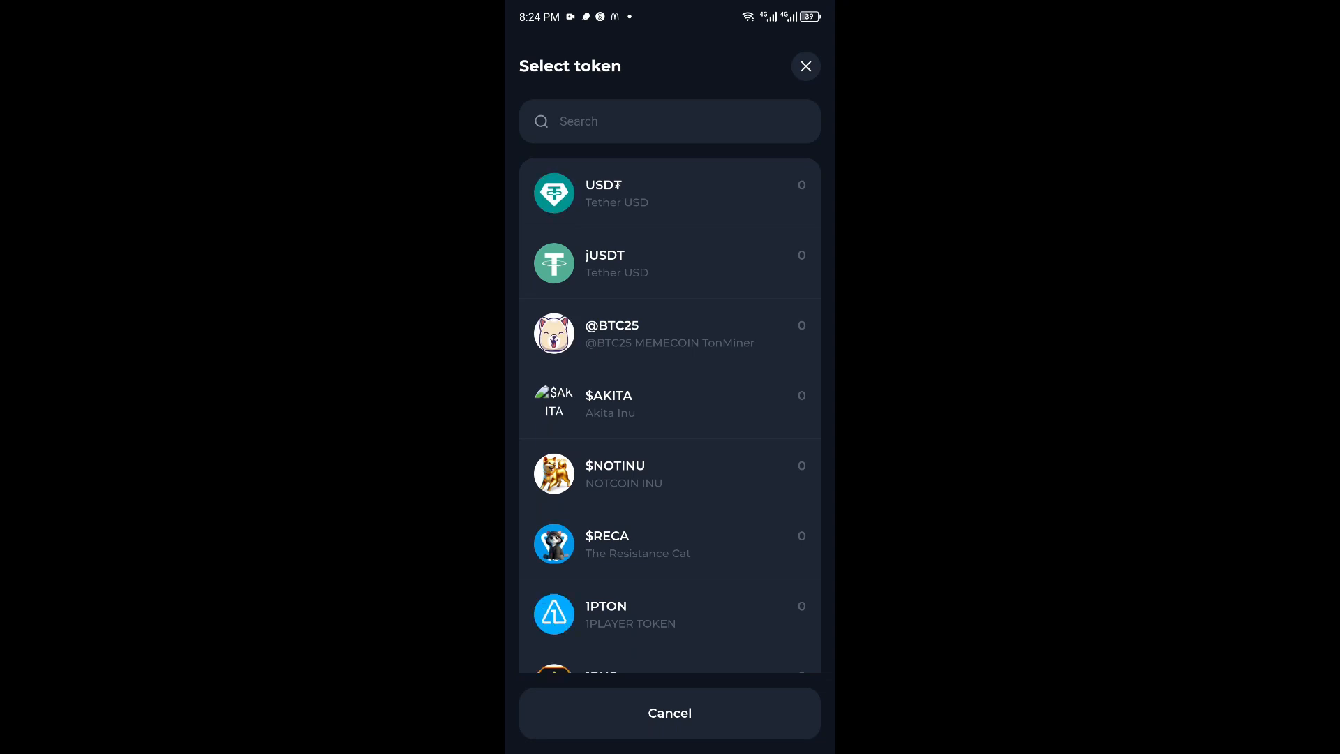
# - Pick USD₮ (Tether USD) as the token to receive
pyautogui.click(669, 194)
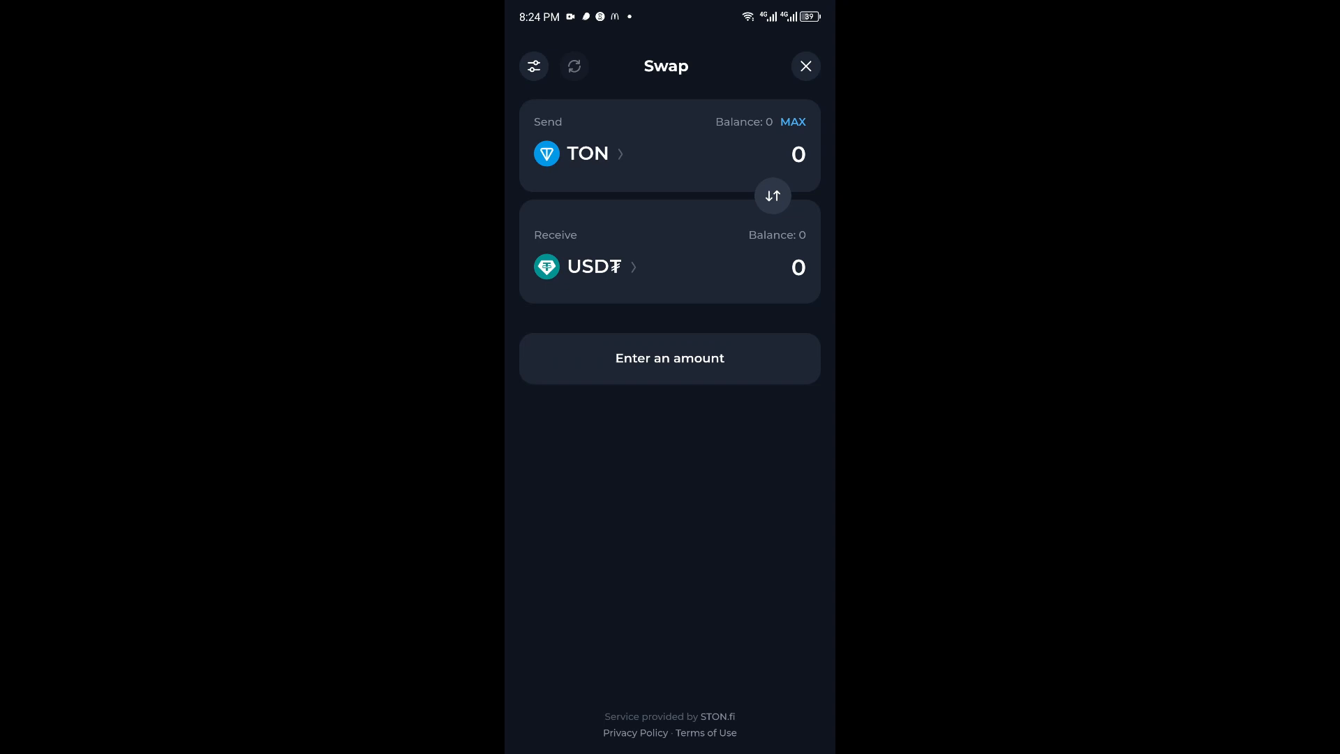
# - Enter 500 TON as the send amount, quoting about 3594.5 USD₮
pyautogui.click(669, 358)
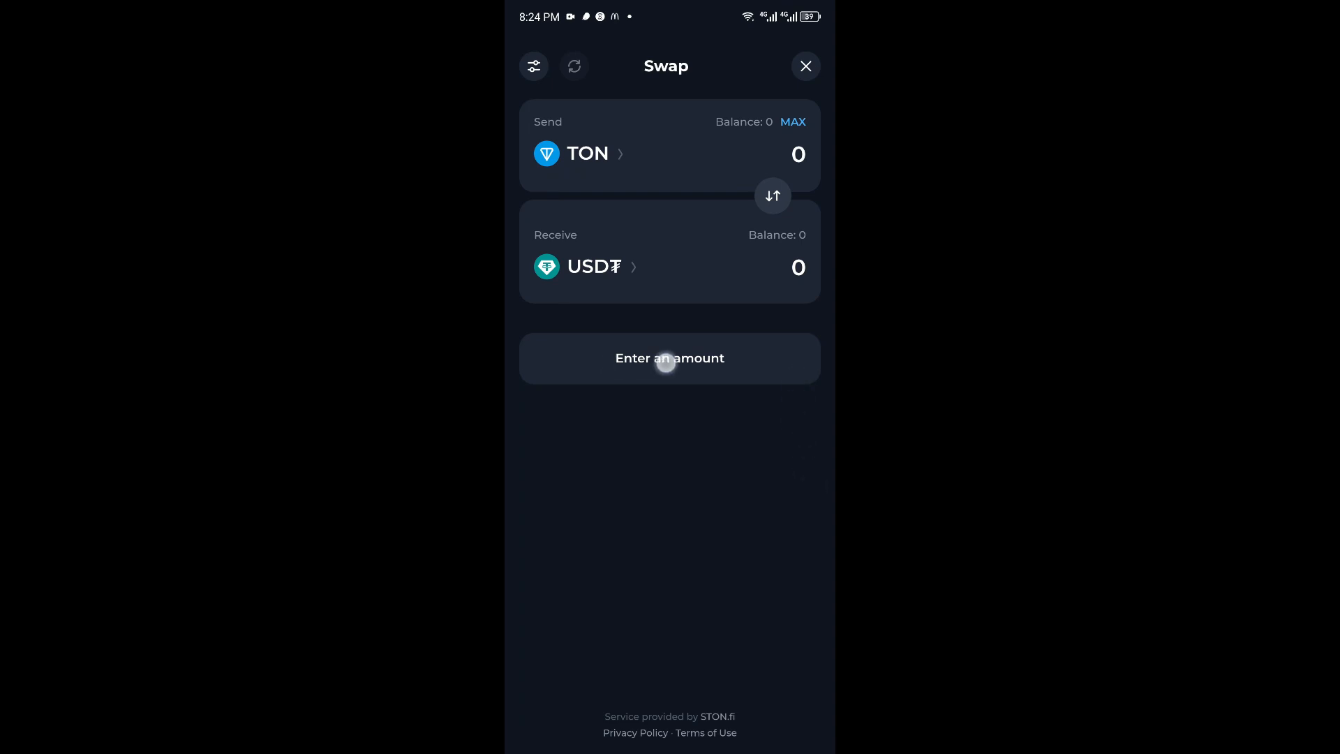
pyautogui.write('500')
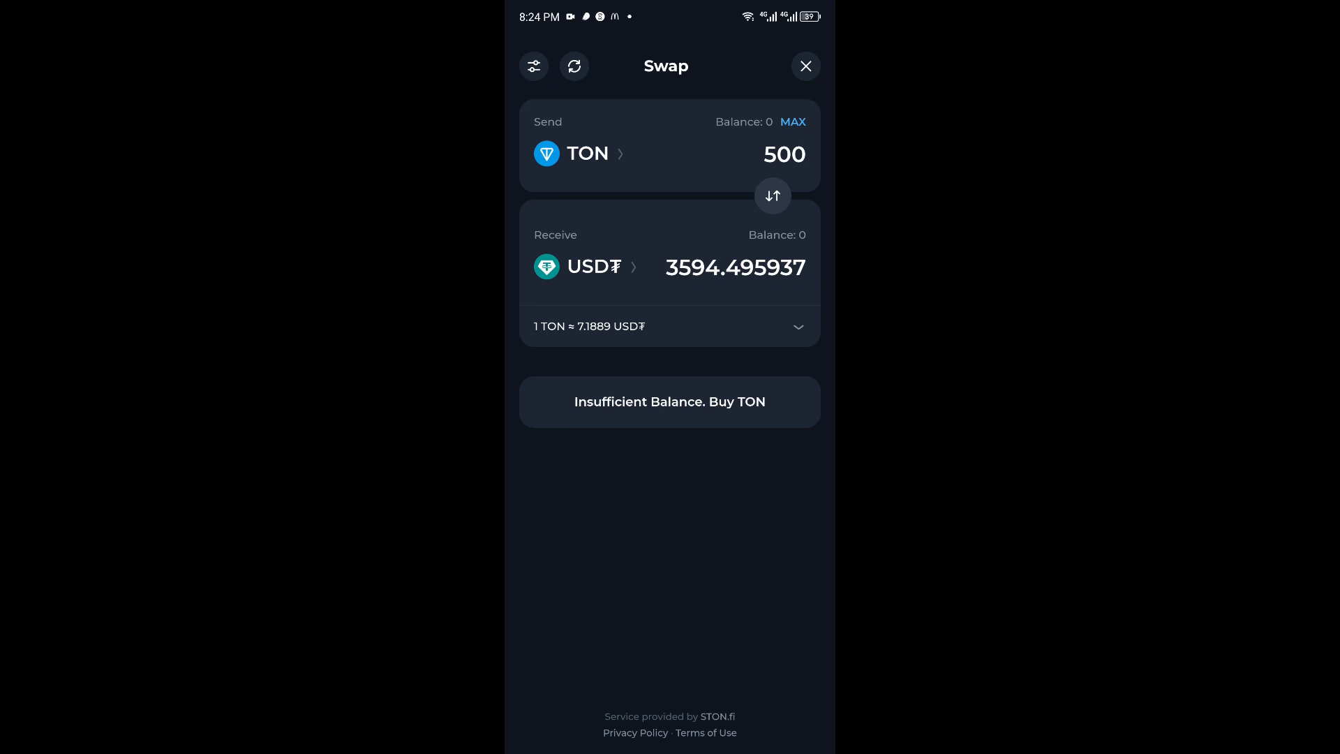